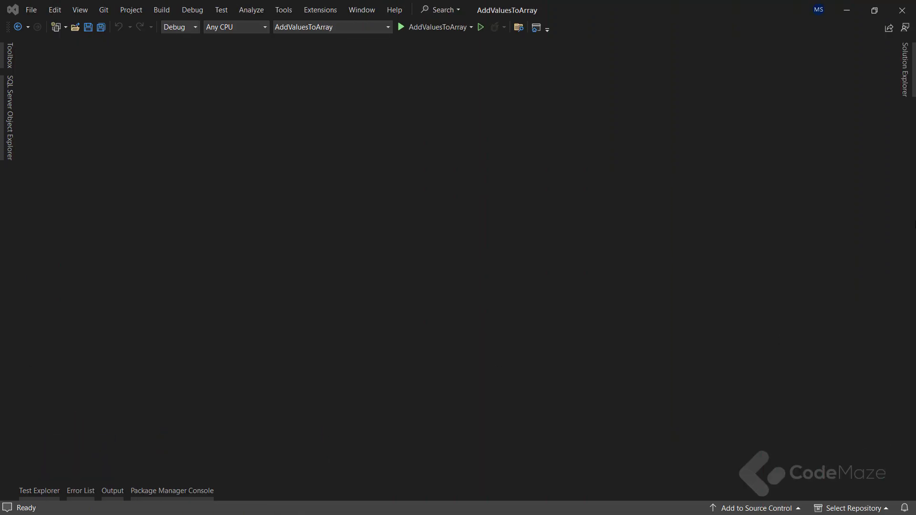
Open AddValuesToArrayMethods.cs showing the empty class in the AddValuesToArray namespace
{"action": "left_click", "coordinate": [909, 70]}
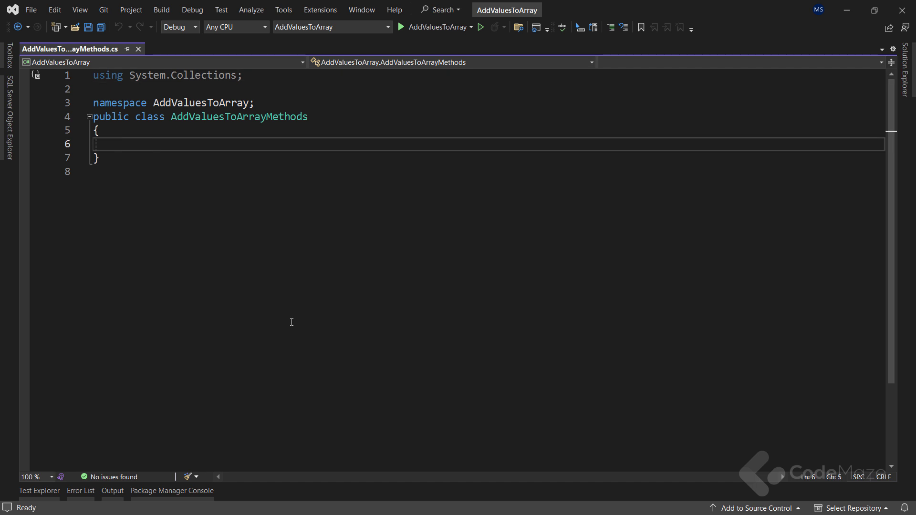
Declare public static int[] ArrayIndexInitializer creating array = new int[arraySize]
{"action": "type", "text": "public static"}
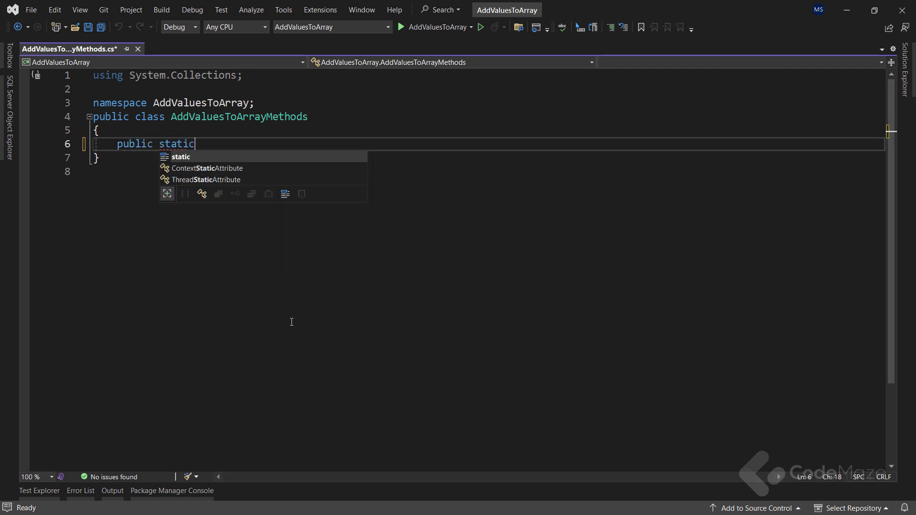
{"action": "type", "text": "int[]"}
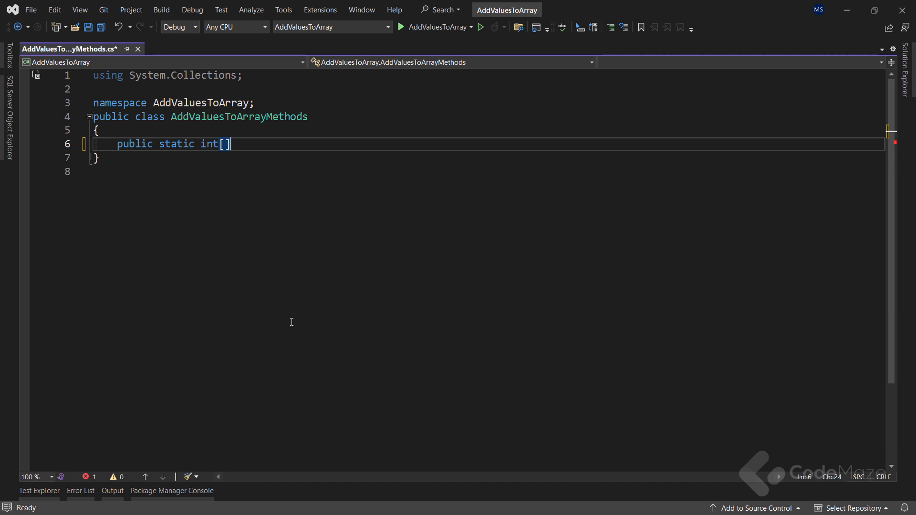
{"action": "type", "text": "ArrayI"}
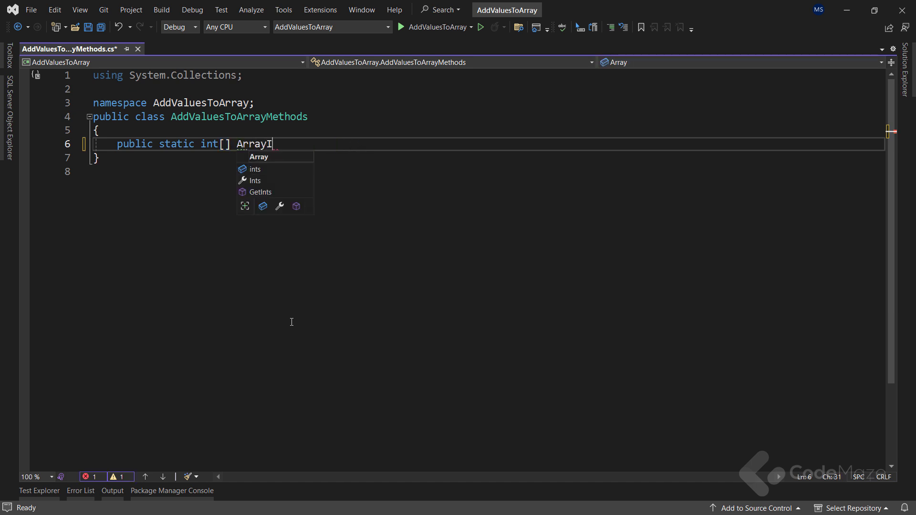
{"action": "type", "text": "IndexInitia"}
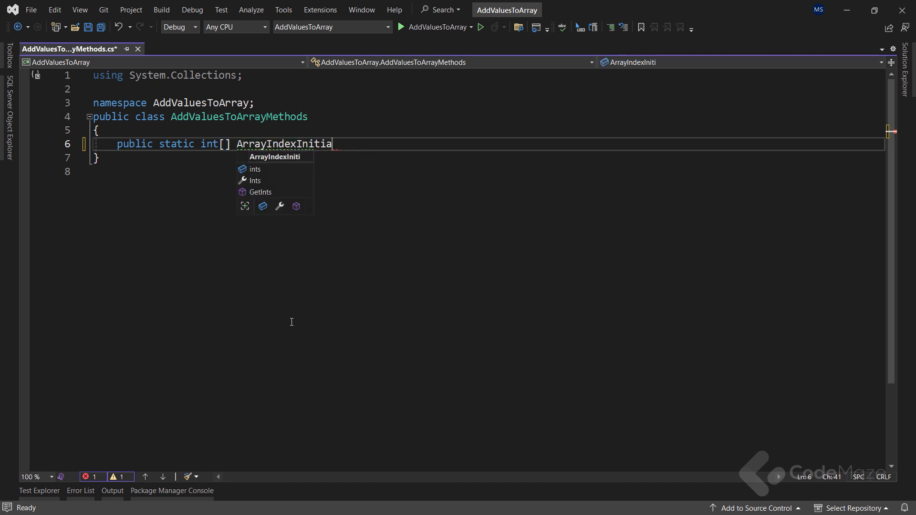
{"action": "type", "text": "lizer(int[] array)"}
{"action": "type", "text": "{"}
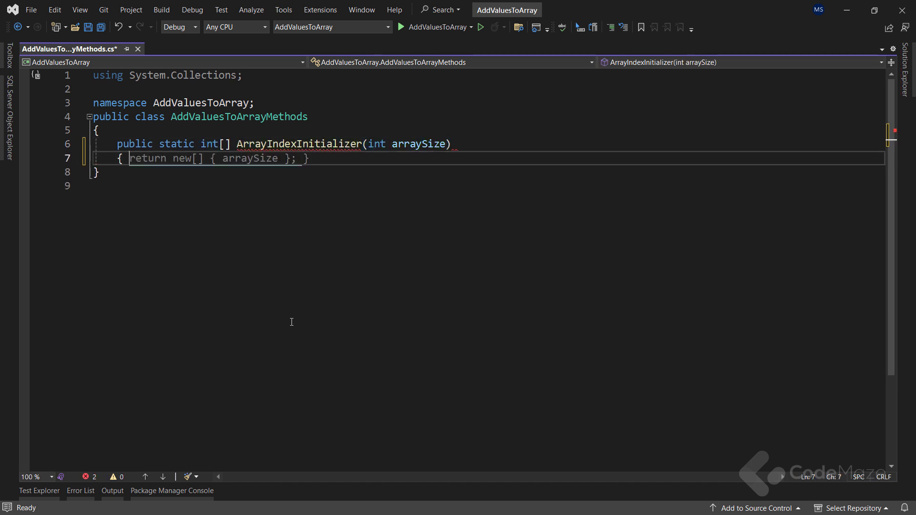
{"action": "type", "text": "var"}
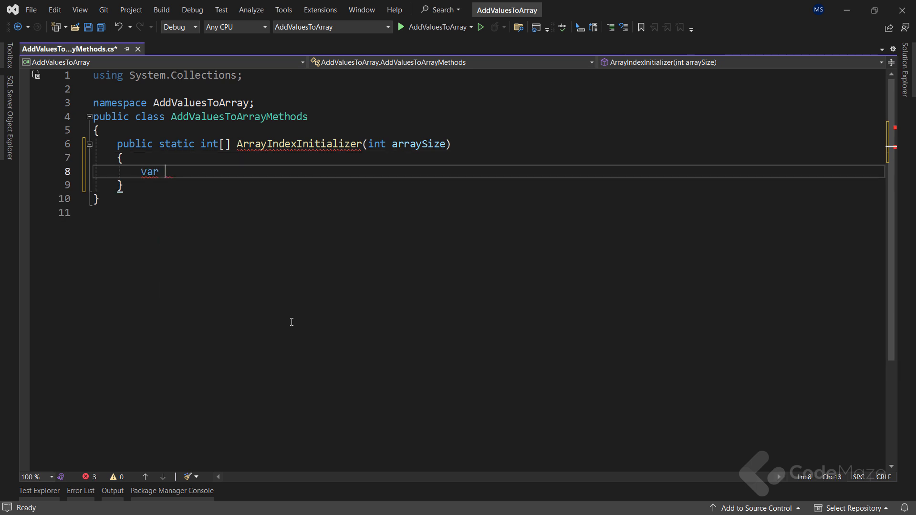
{"action": "type", "text": "array = new int[arraySize];"}
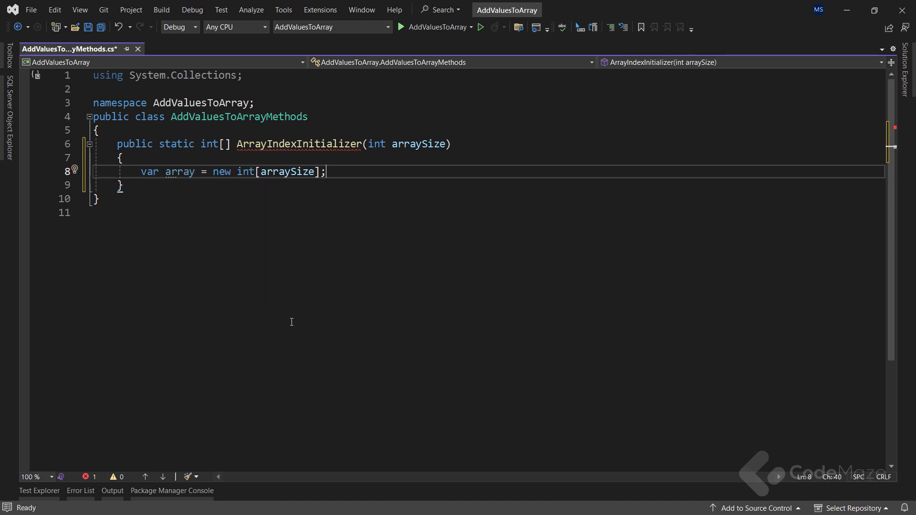
Add a for loop assigning array[index] = index, return the array, and save
{"action": "type", "text": "for (int i = 0;"}
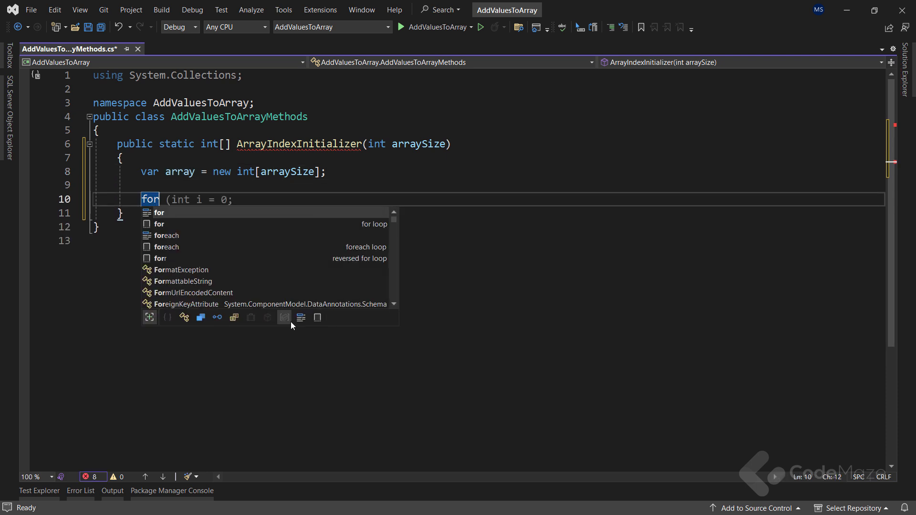
{"action": "type", "text": ")"}
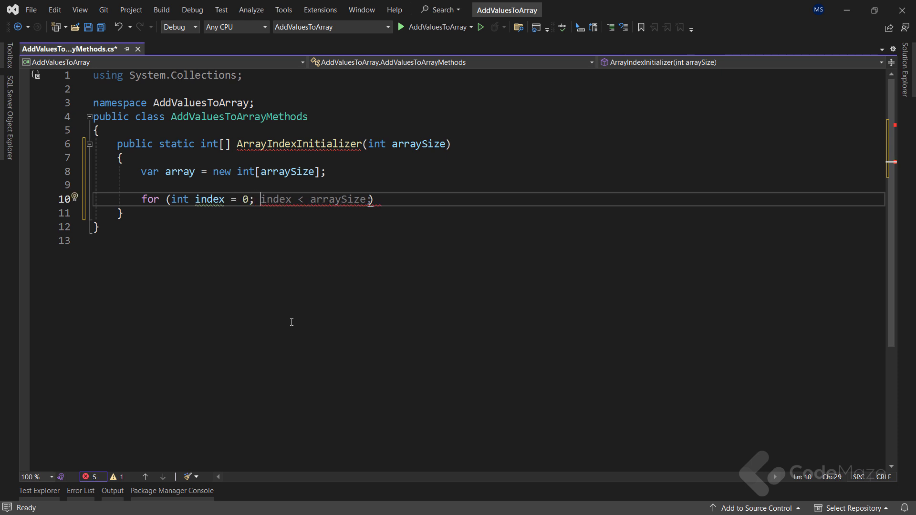
{"action": "type", "text": "; index++)"}
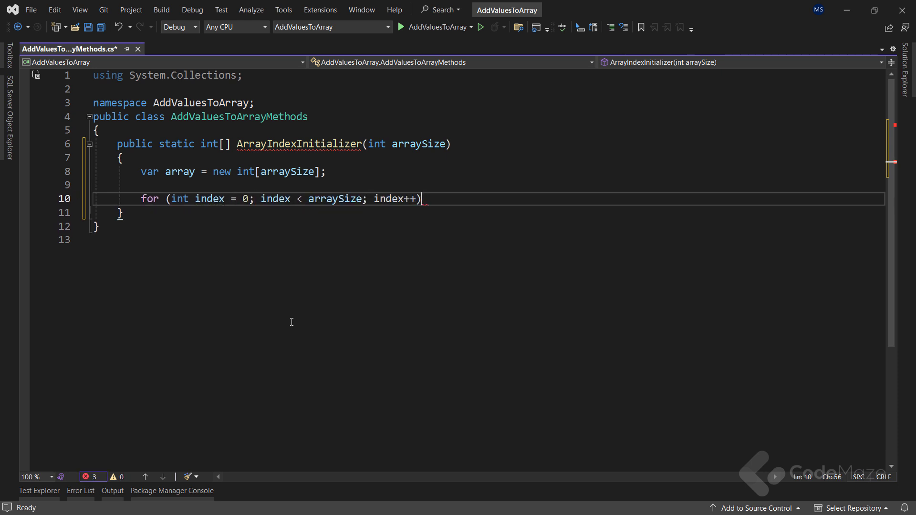
{"action": "type", "text": "array[index] = index;"}
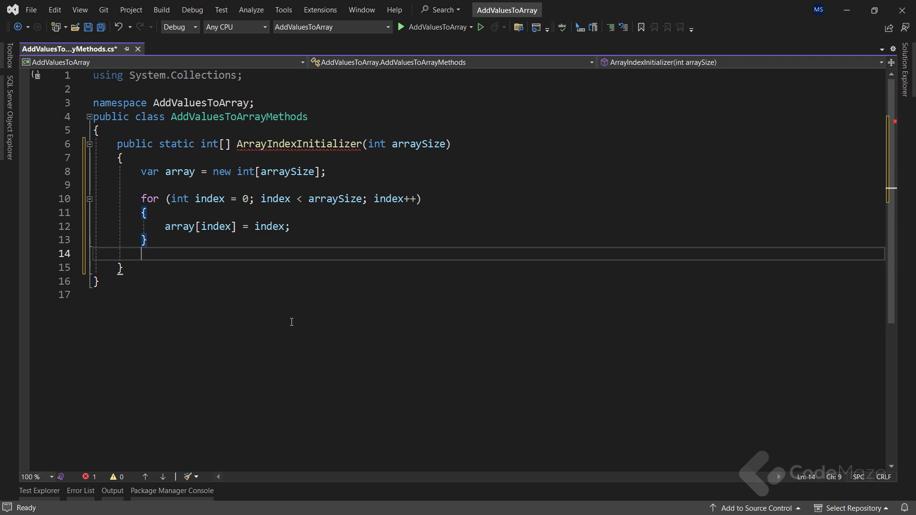
{"action": "type", "text": "return array;"}
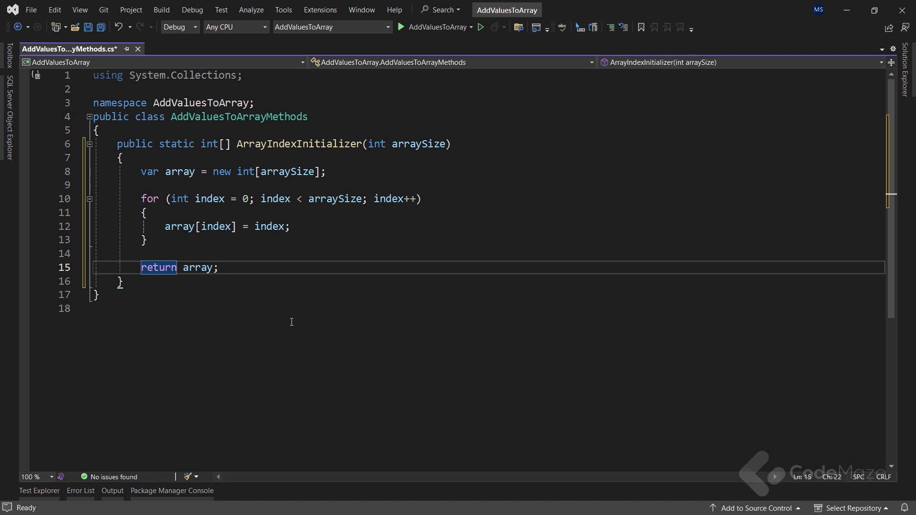
{"action": "key", "text": "ctrl+s"}
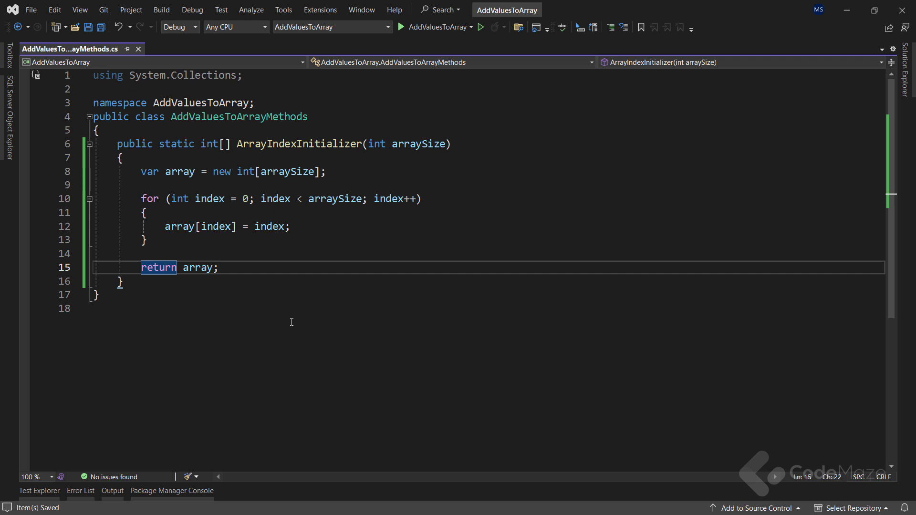
Duplicate the whole ArrayIndexInitializer method directly below the original
{"action": "left_click", "coordinate": [217, 267]}
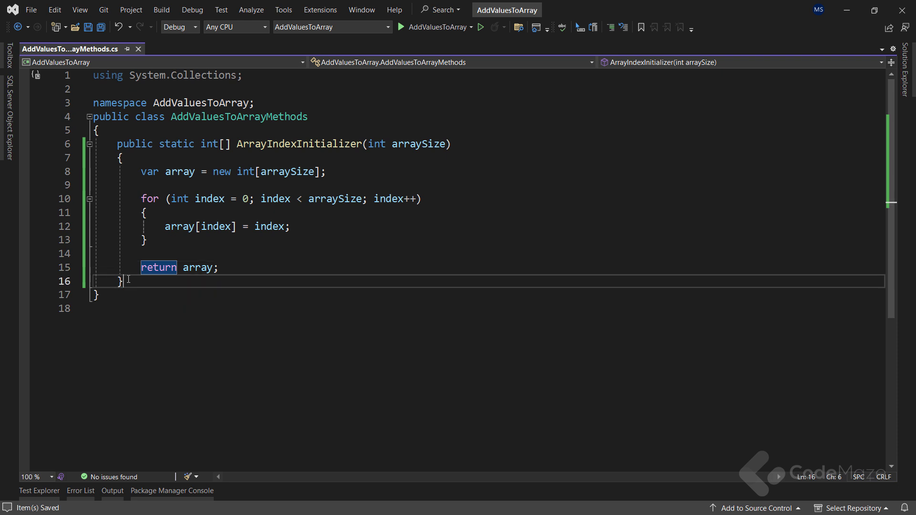
{"action": "key", "text": "Enter"}
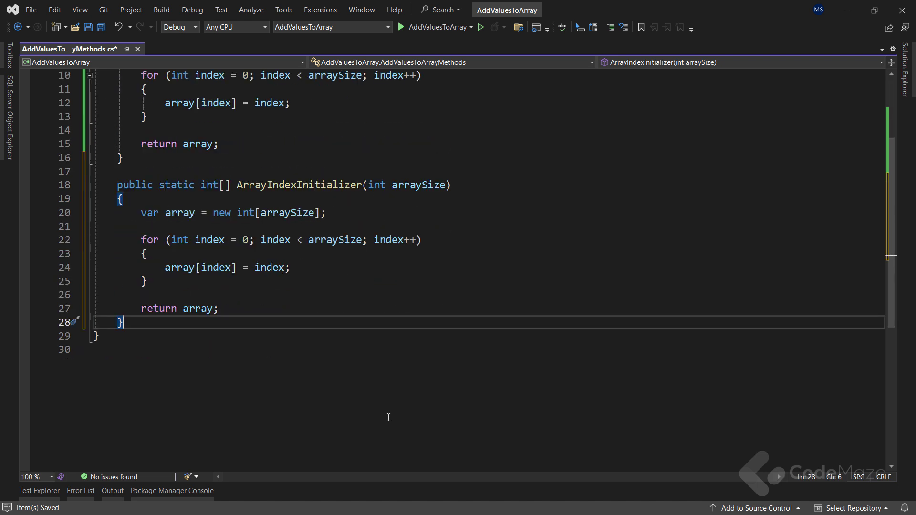
Rename the copy to SetValueMethod and fill via array.SetValue(value: index, index: index)
{"action": "double_click", "coordinate": [299, 184]}
{"action": "type", "text": "SetValu"}
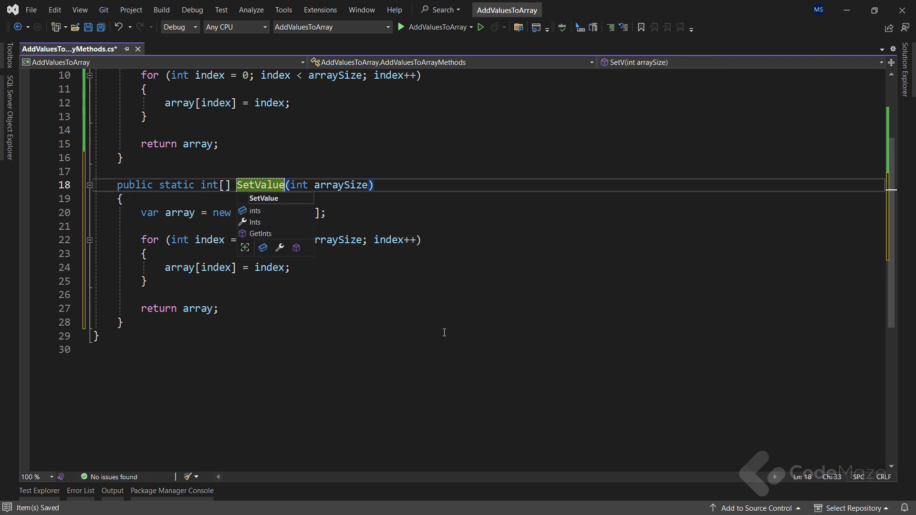
{"action": "type", "text": "Method"}
{"action": "left_click", "coordinate": [489, 267]}
{"action": "type", "text": "array.SetValue"}
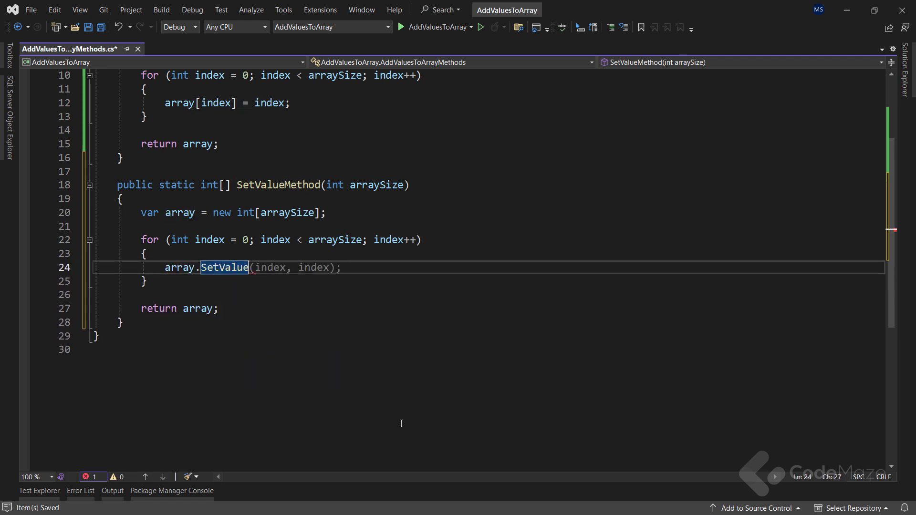
{"action": "type", "text": "value: index, index: index);"}
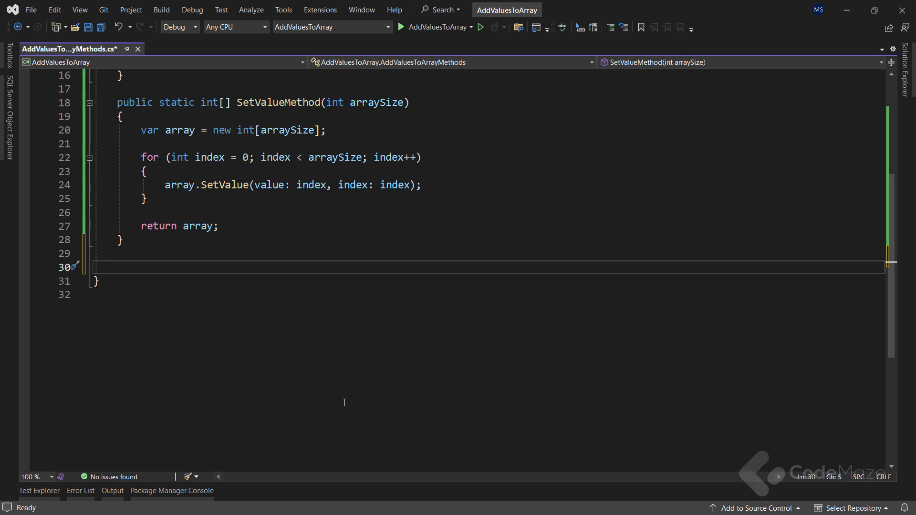
Write the signature public static int[] ArrayCopyTo(int arraySize, int[] array)
{"action": "type", "text": "public static int["}
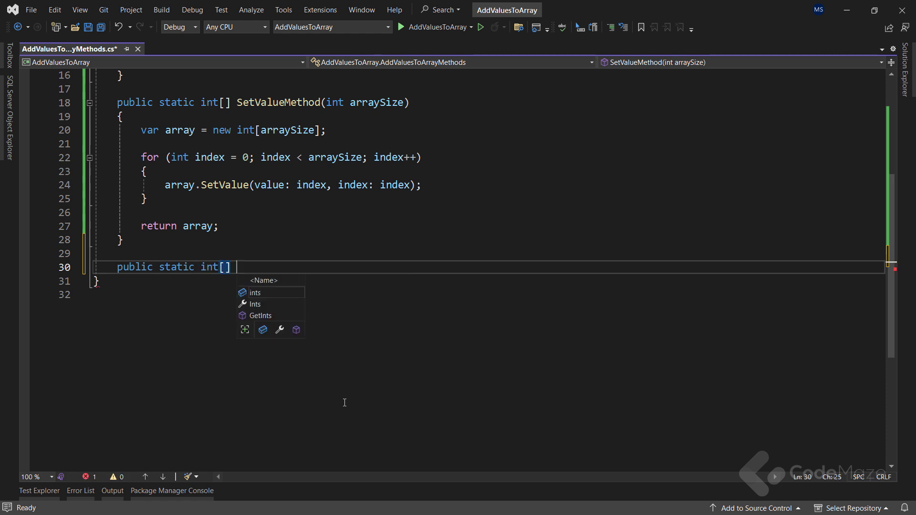
{"action": "type", "text": "ArrayCopy"}
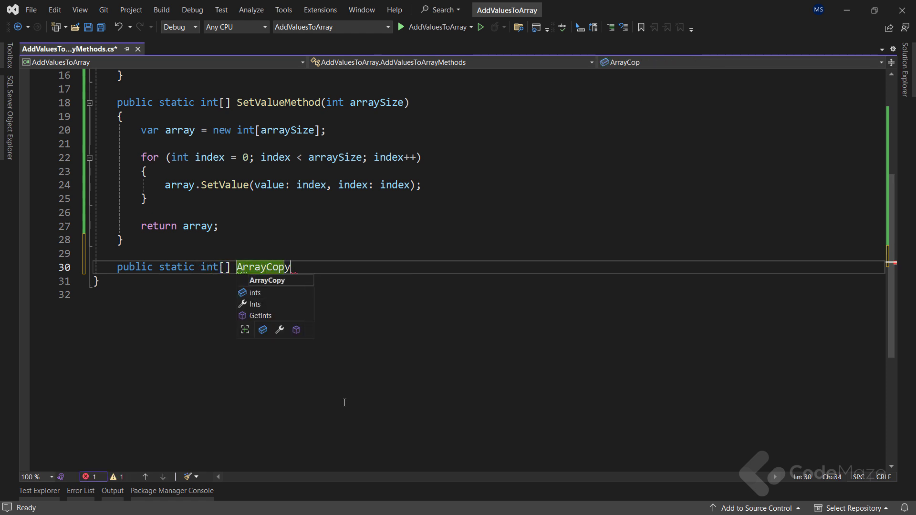
{"action": "type", "text": "To(int"}
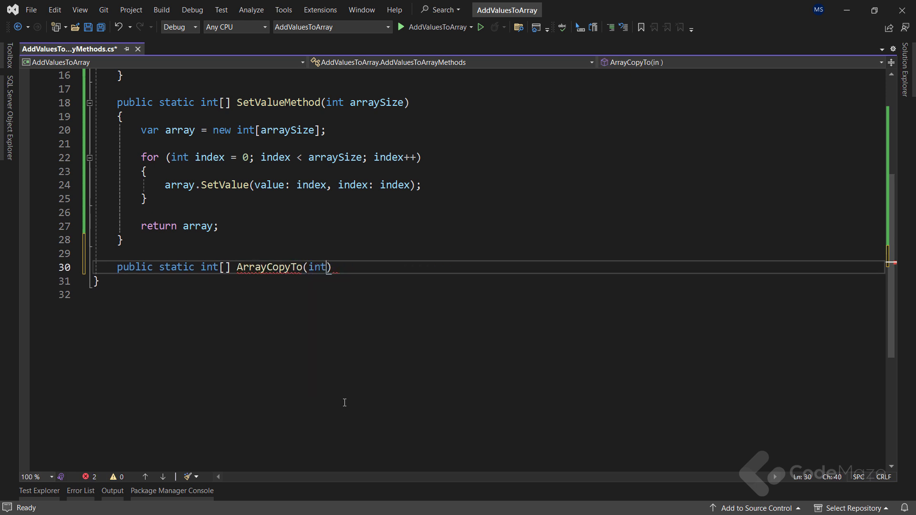
{"action": "type", "text": "arraySize,"}
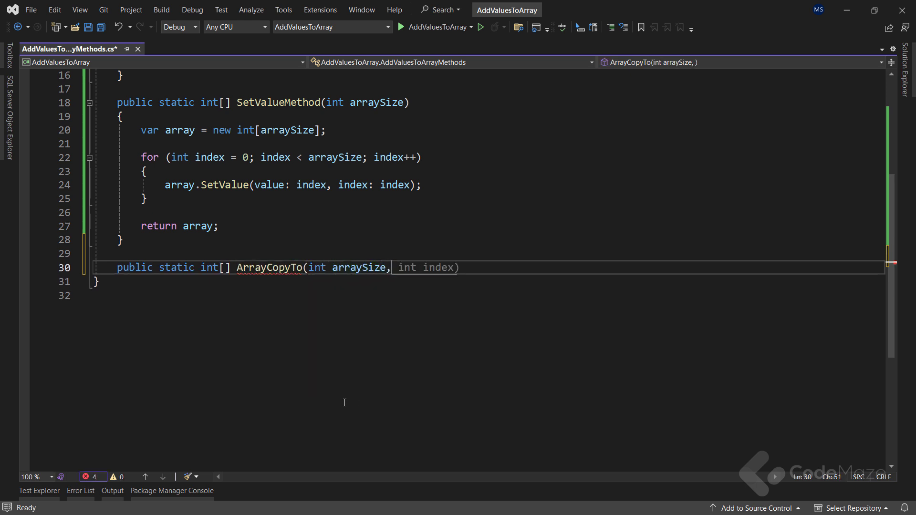
{"action": "type", "text": "int[] a"}
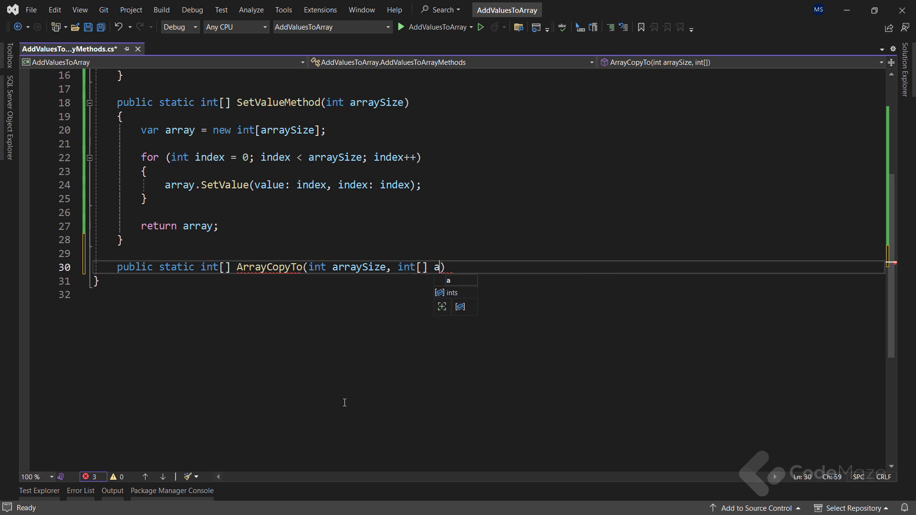
{"action": "type", "text": "rray"}
{"action": "type", "text": "{"}
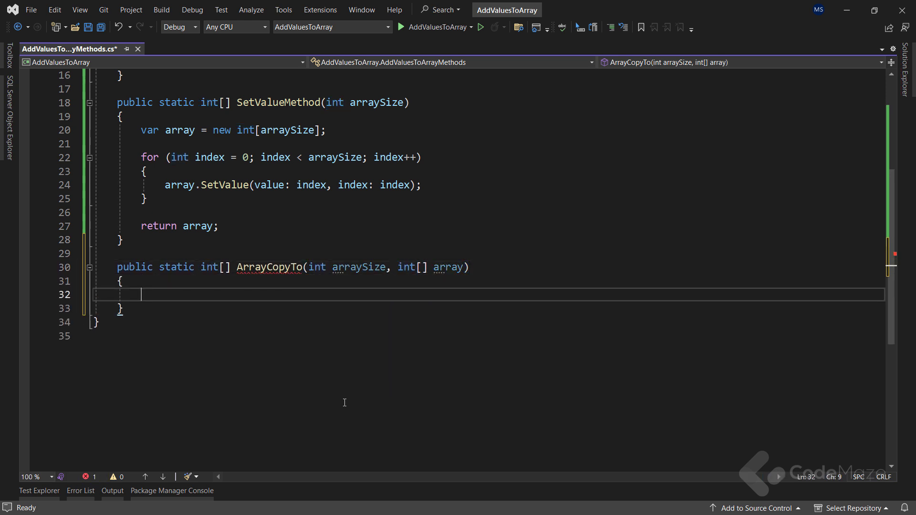
Create array1, copy the input with array.CopyTo(array1, 0), and save
{"action": "type", "text": "var array1 = new int[arraySize];"}
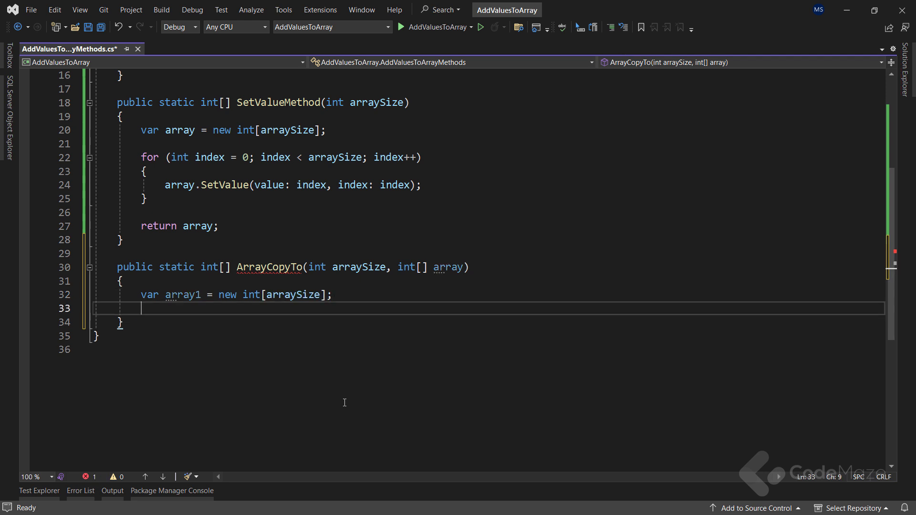
{"action": "type", "text": "ar"}
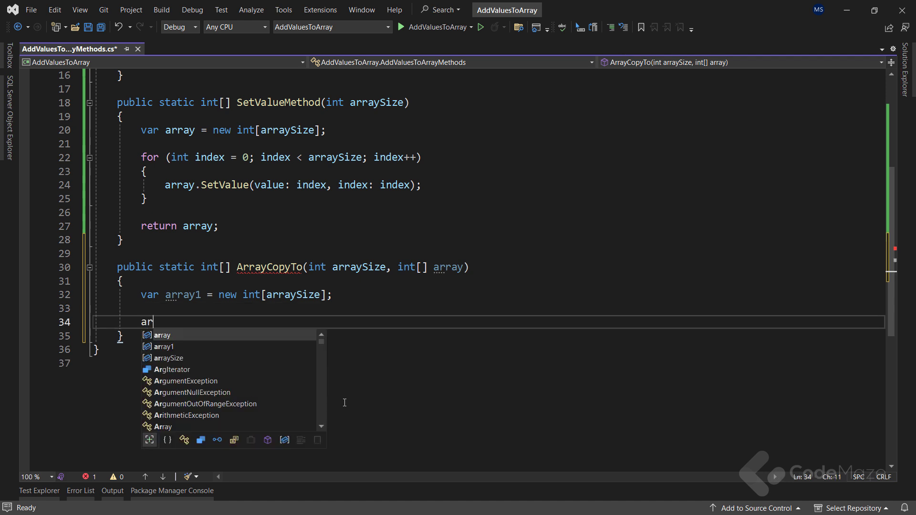
{"action": "type", "text": "ray."}
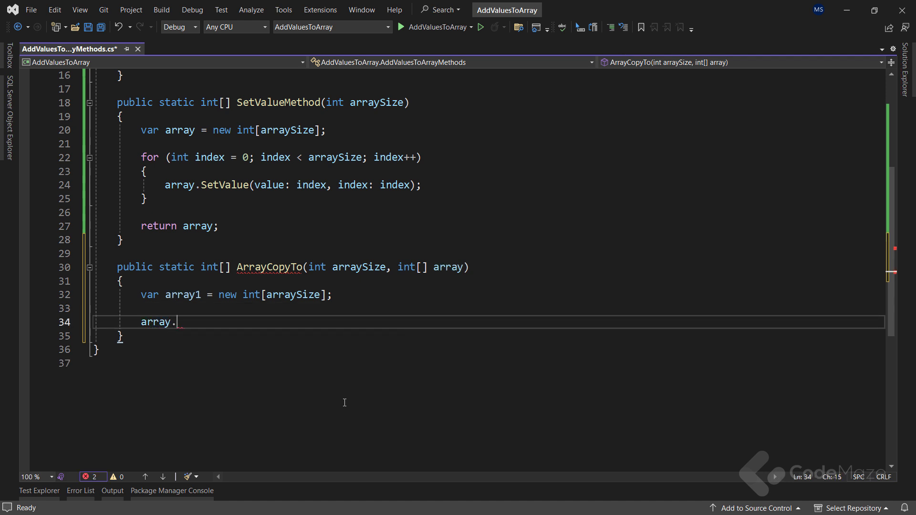
{"action": "type", "text": "CopyTo("}
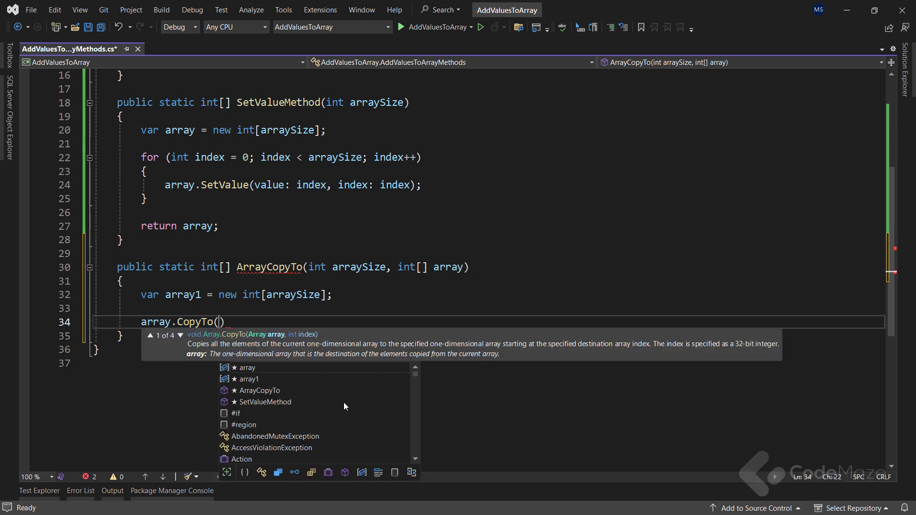
{"action": "type", "text": "array1,"}
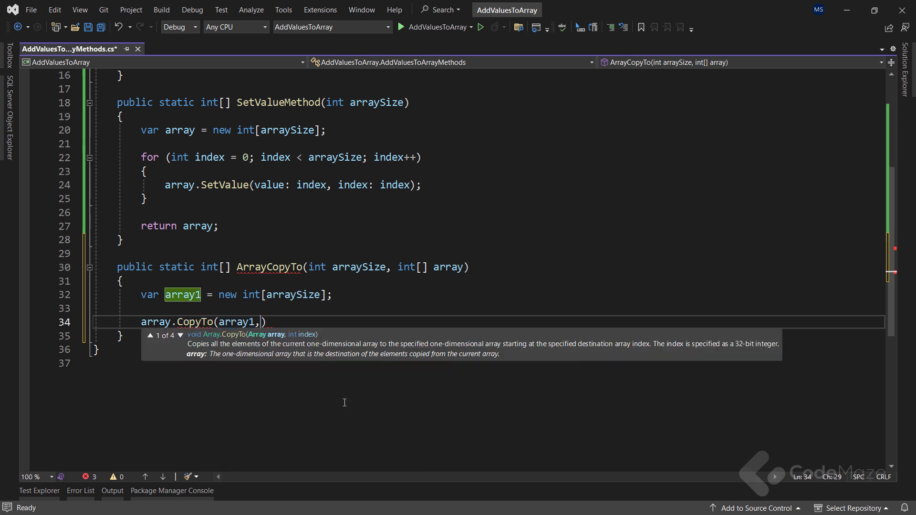
{"action": "type", "text": "0)"}
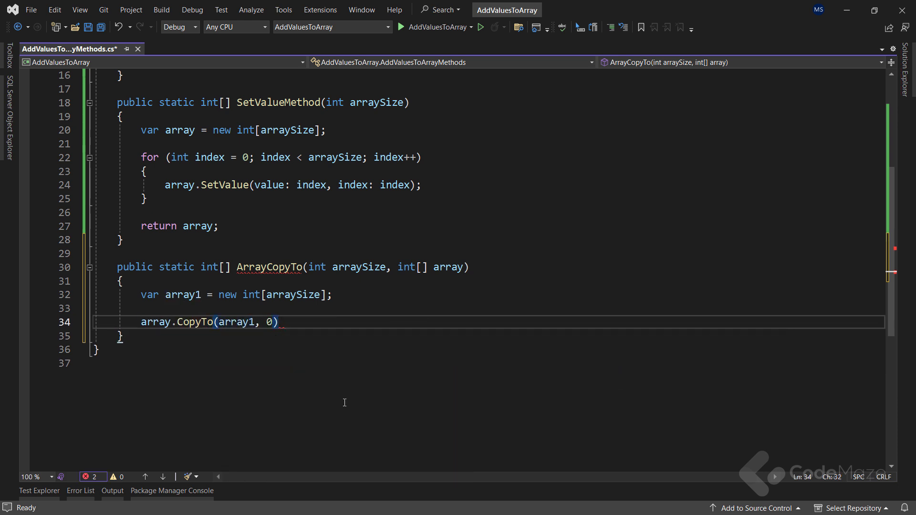
{"action": "type", "text": ";"}
{"action": "type", "text": "return array1;"}
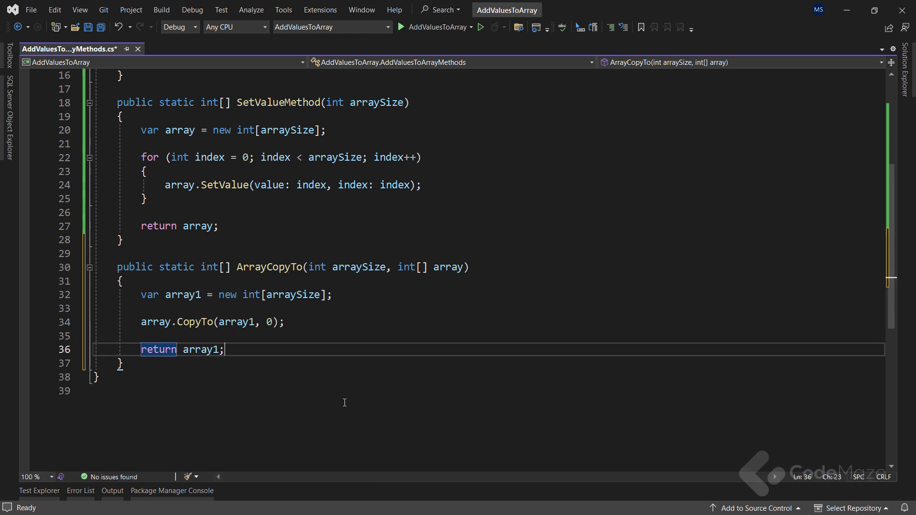
{"action": "key", "text": "ctrl+s"}
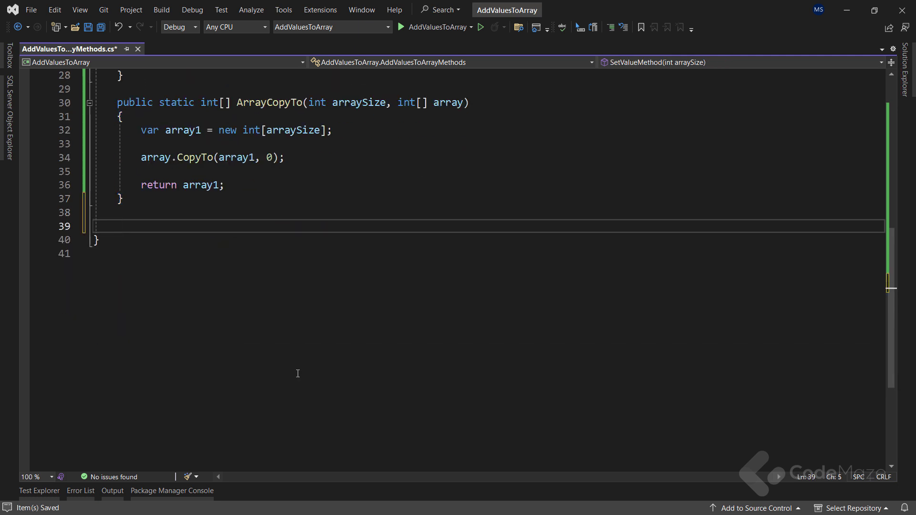
Add UsingList(List<int> list) returning list.ToArray() via the IntelliSense suggestion
{"action": "type", "text": "public static int["}
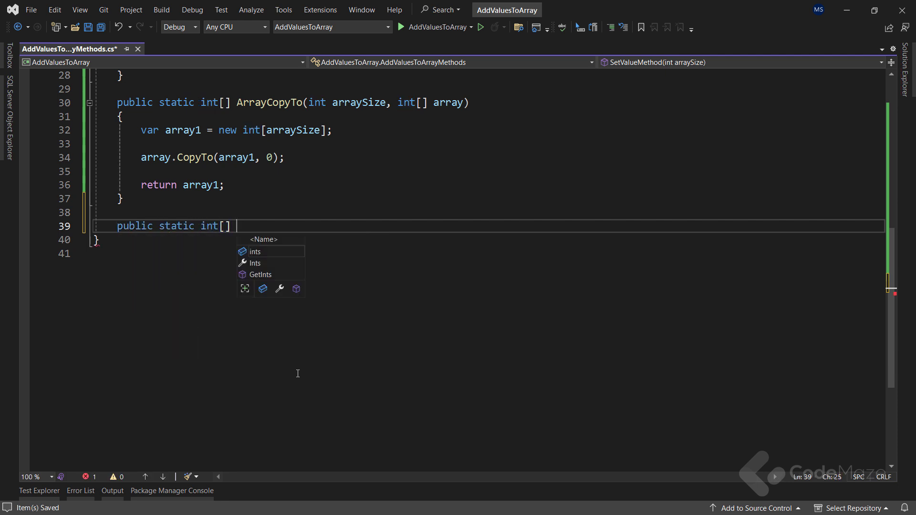
{"action": "type", "text": "UsingList(List"}
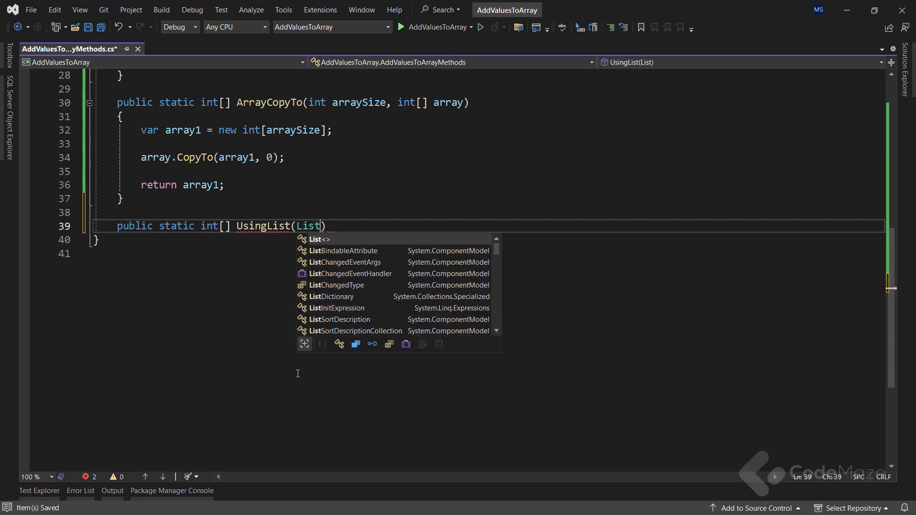
{"action": "type", "text": "<int> list"}
{"action": "type", "text": "ret"}
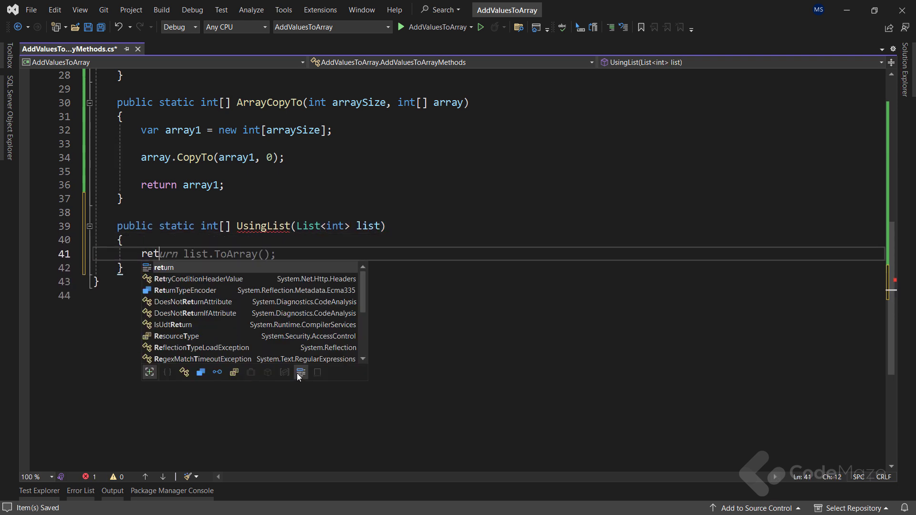
{"action": "key", "text": "Tab"}
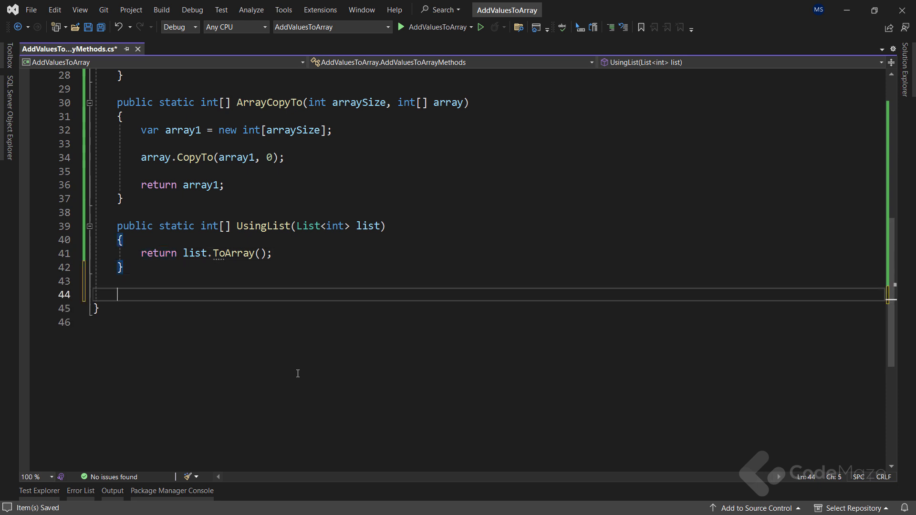
Declare public static int[] LinqConcat(int[] array) starting from var array1 = Array.Empty<int>()
{"action": "type", "text": "public stat"}
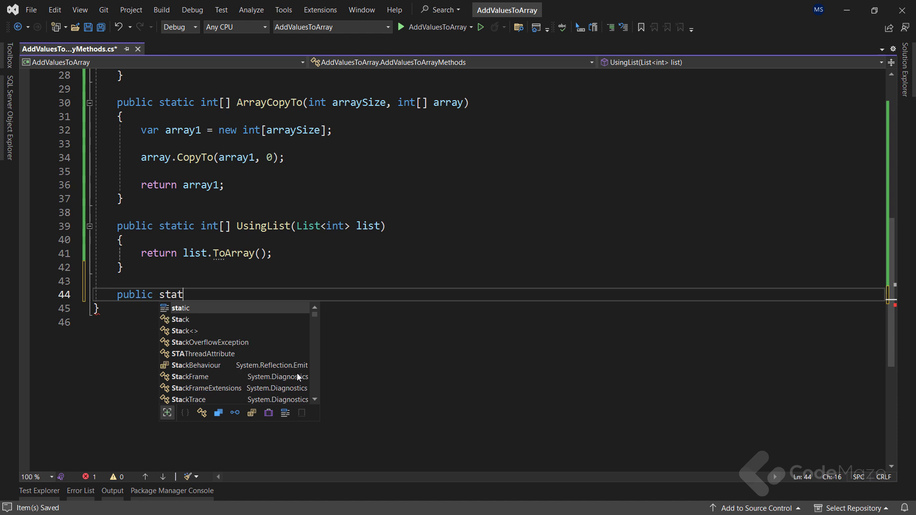
{"action": "type", "text": "ic int[]"}
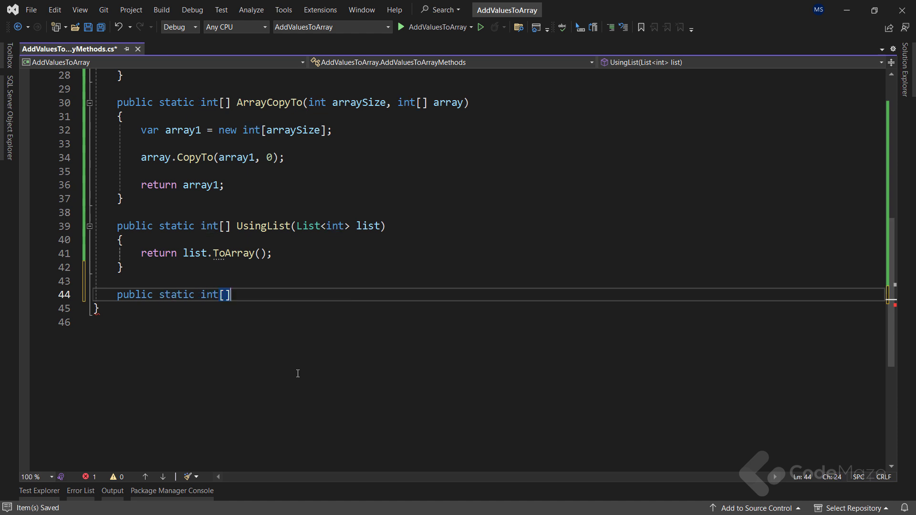
{"action": "type", "text": "Linq"}
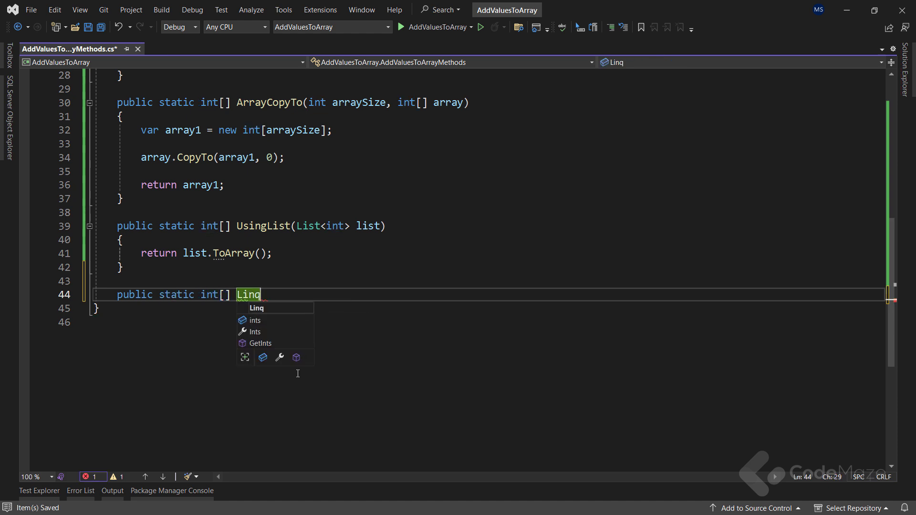
{"action": "type", "text": "Concat(int[]"}
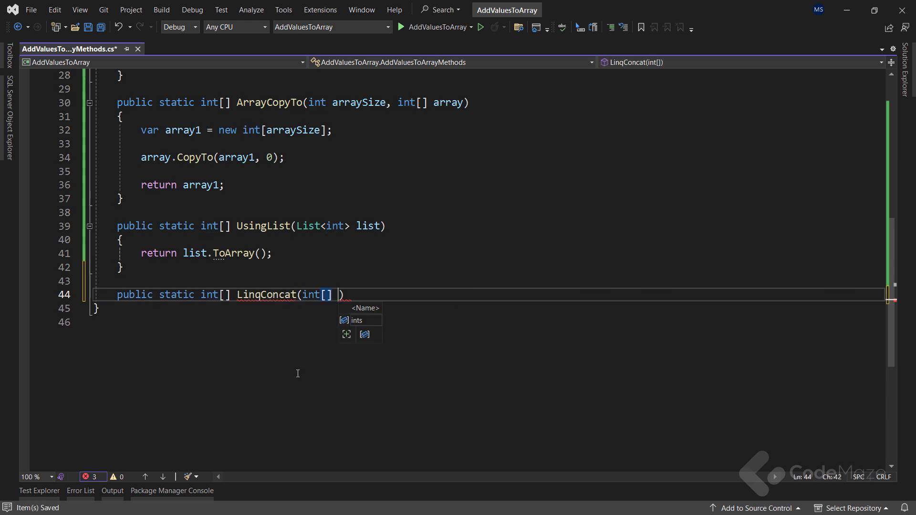
{"action": "type", "text": "array, int[] array2"}
{"action": "type", "text": "{"}
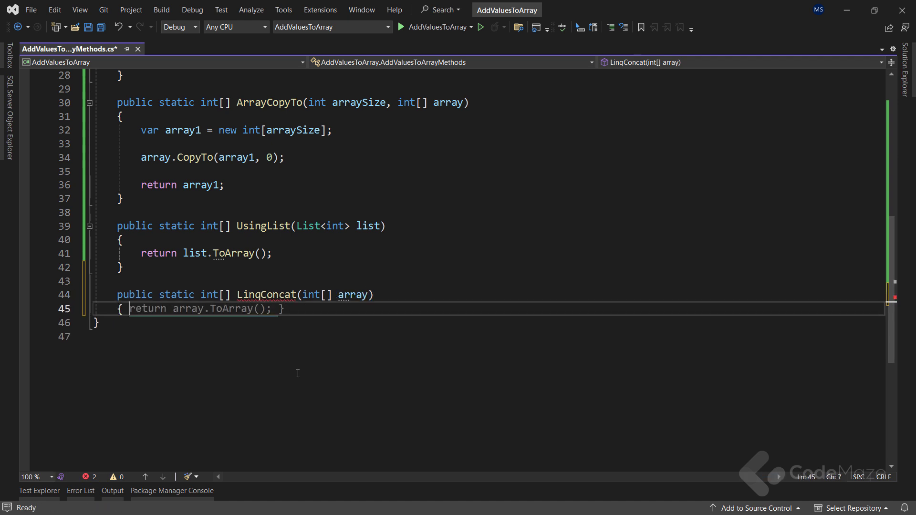
{"action": "type", "text": "v"}
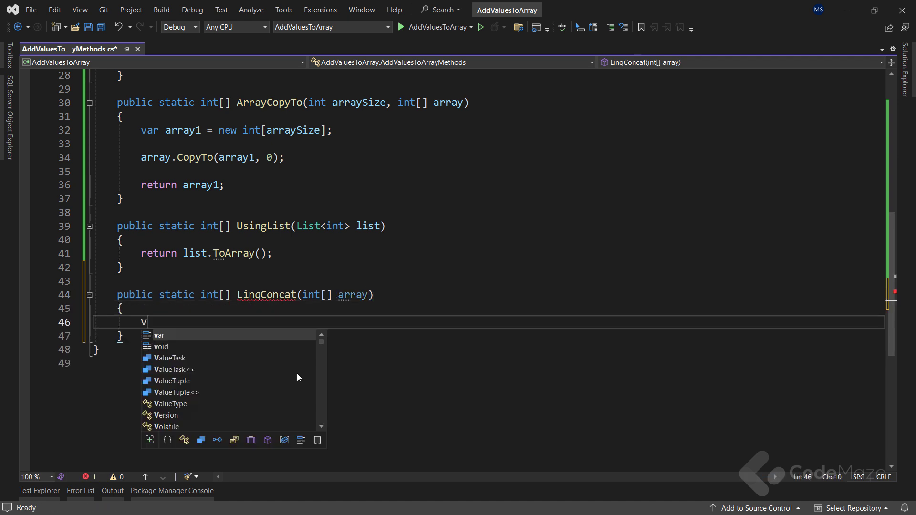
{"action": "type", "text": "ar array1"}
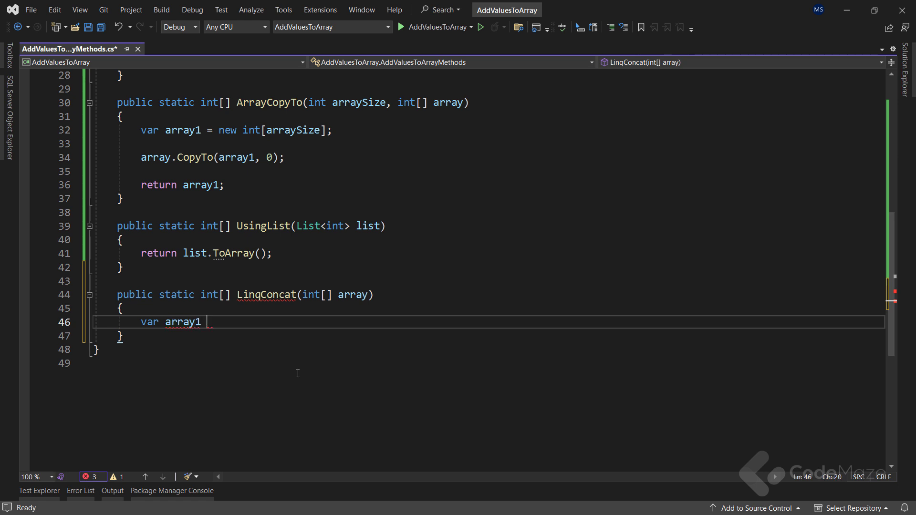
{"action": "type", "text": "= Array.em"}
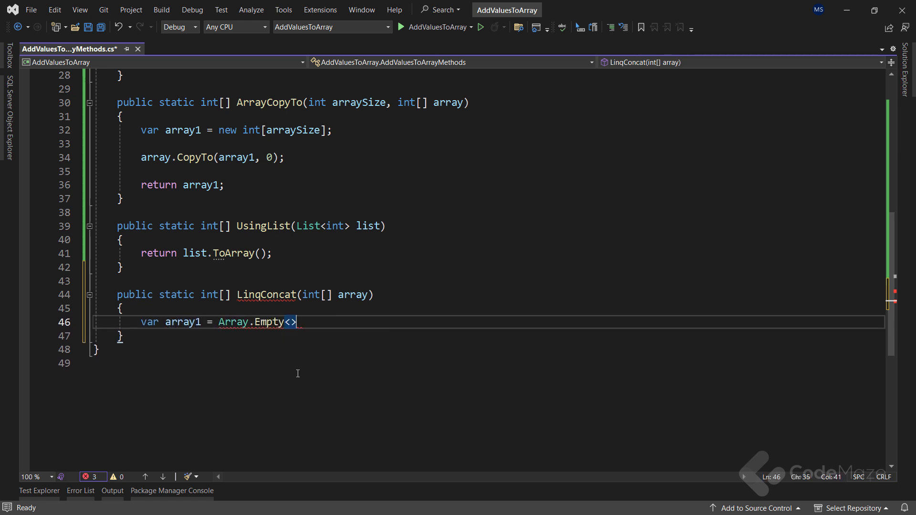
{"action": "type", "text": "int>()"}
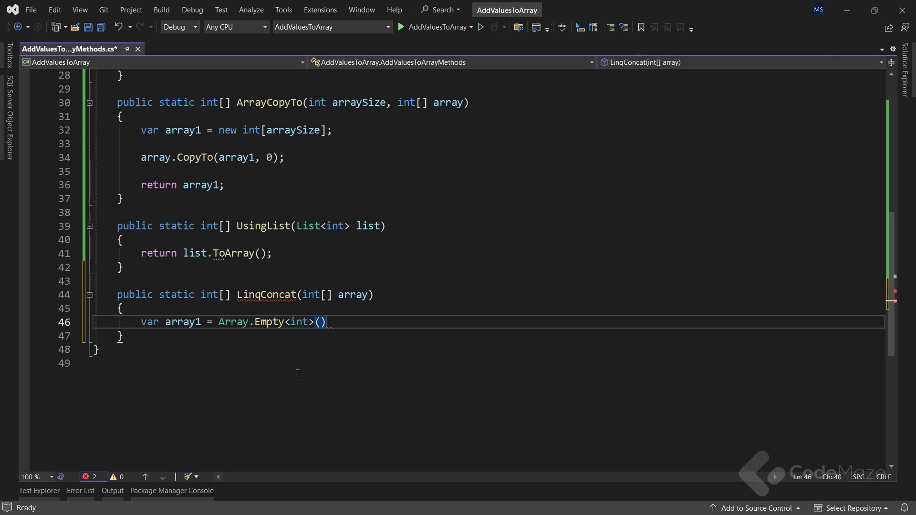
Concatenate the input via array1.Concat(array).ToArray() and return array1
{"action": "type", "text": "array.CopyTo(array1, 0);"}
{"action": "type", "text": "array1 ="}
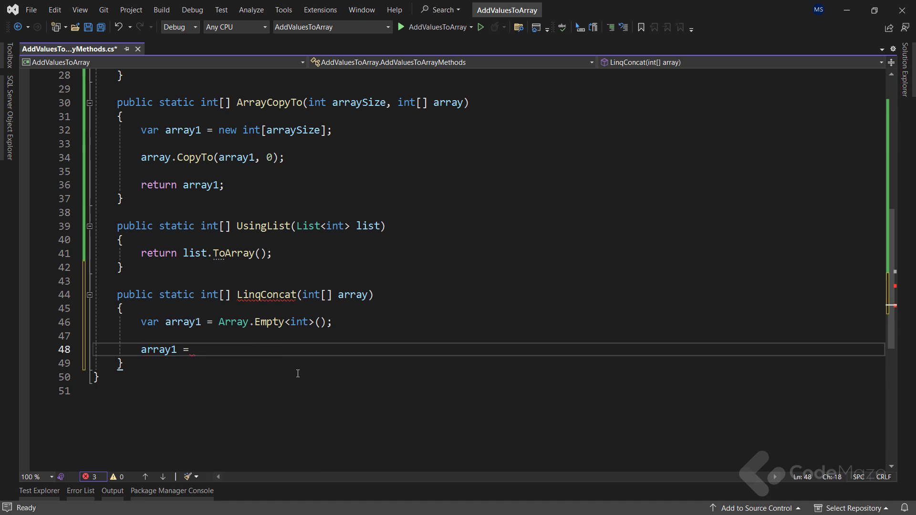
{"action": "type", "text": "array1.Concat(array);"}
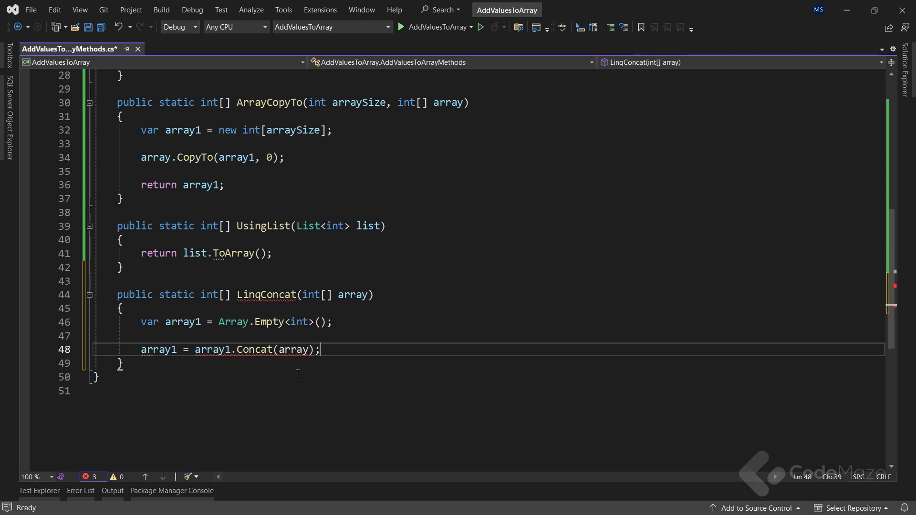
{"action": "type", "text": "."}
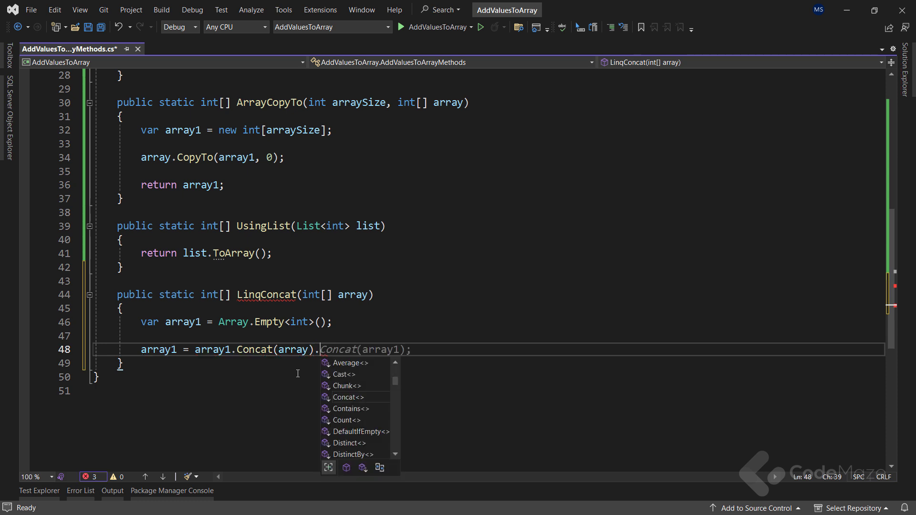
{"action": "type", "text": "ToArray();"}
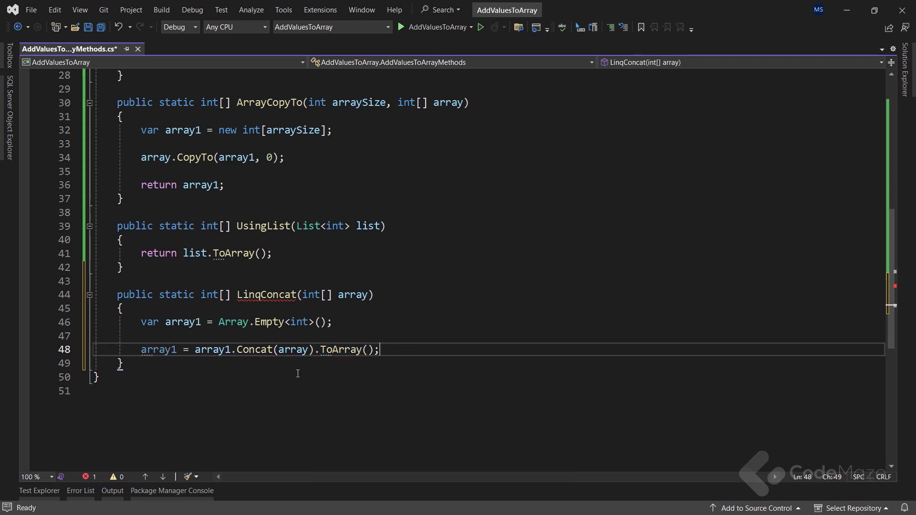
{"action": "type", "text": "return array1;"}
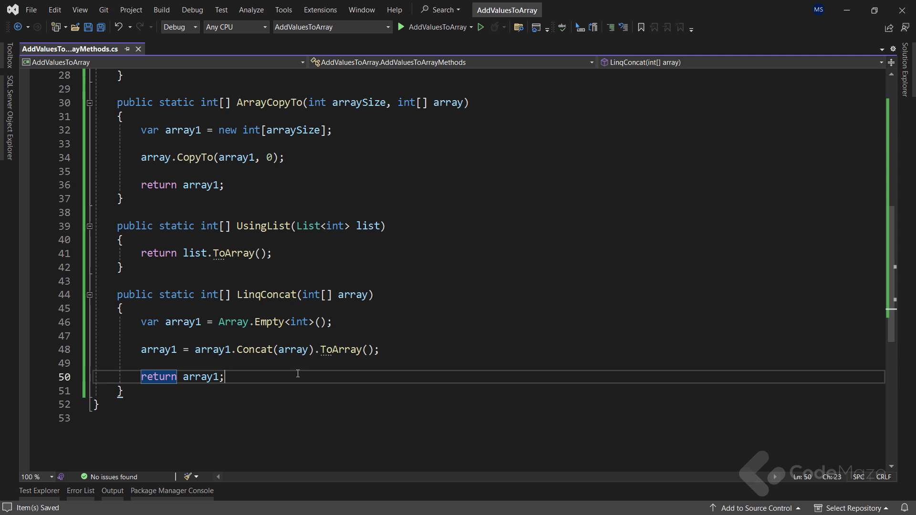
Run Program.cs so all five methods print 0, 1, 2, 3, 4 in the Debug Console
{"action": "left_click", "coordinate": [439, 10]}
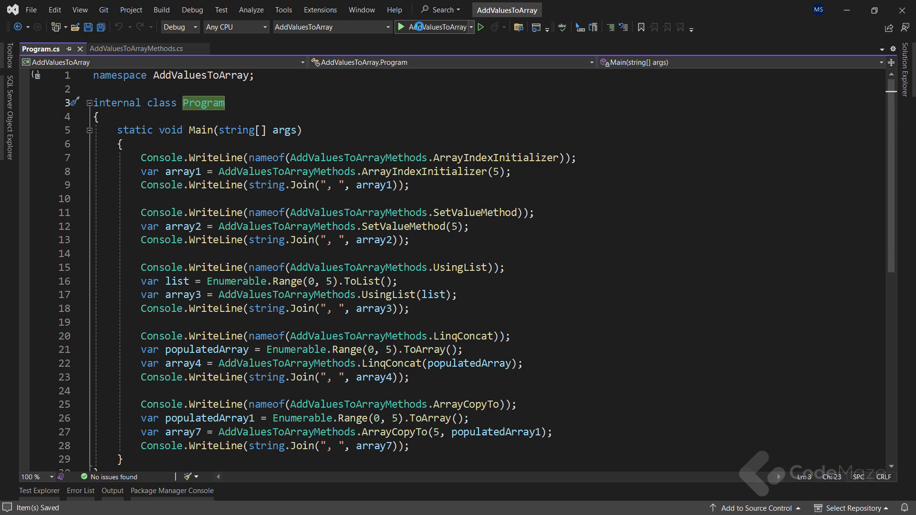
{"action": "left_click", "coordinate": [414, 27]}
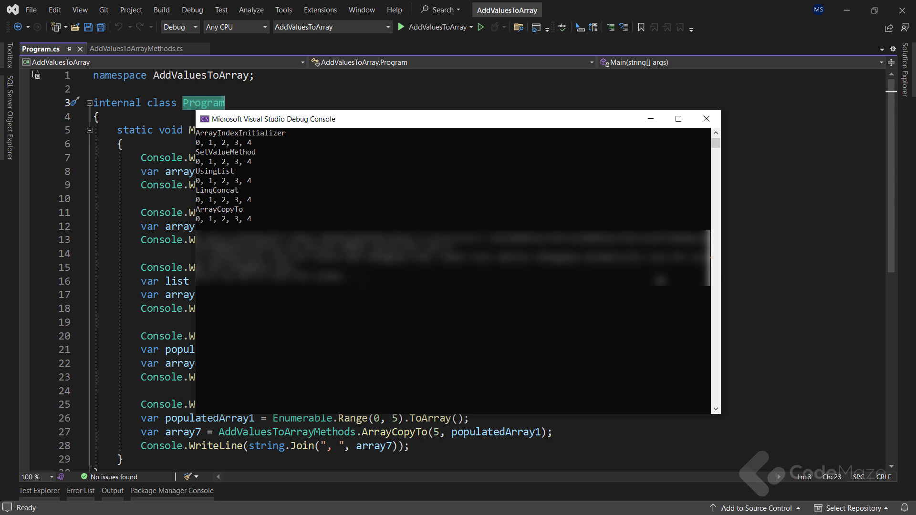
{"action": "mouse_move", "coordinate": [865, 231]}
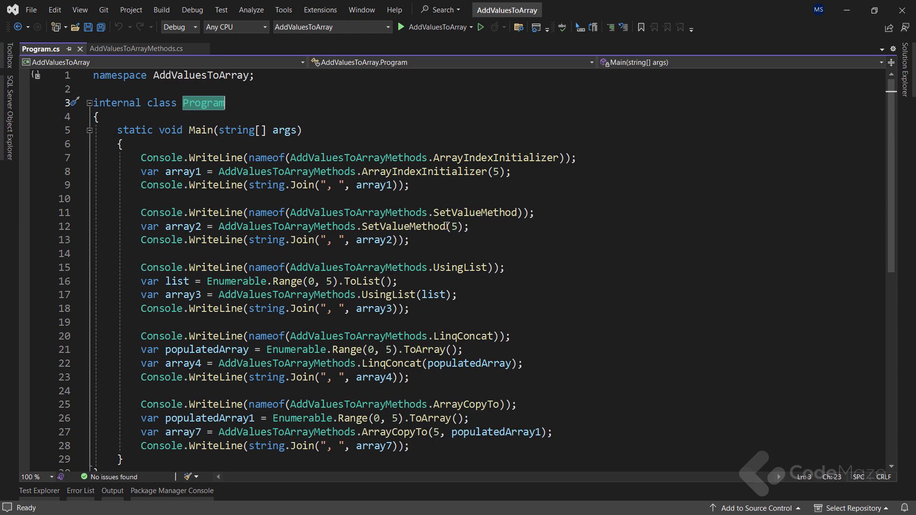
{"action": "mouse_move", "coordinate": [402, 226]}
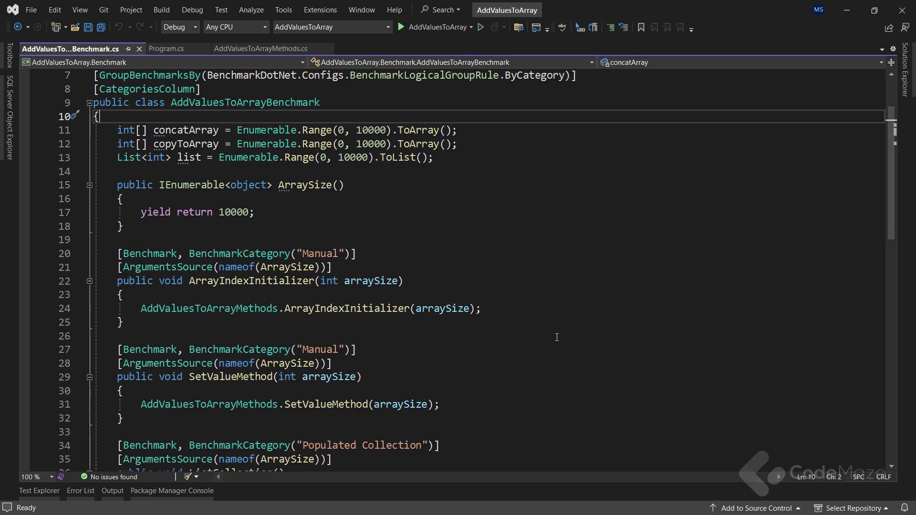
Scroll through the Manual and Populated Collection benchmark methods in AddValuesToArrayBenchmark
{"action": "scroll", "scroll_direction": "down", "scroll_amount": 3}
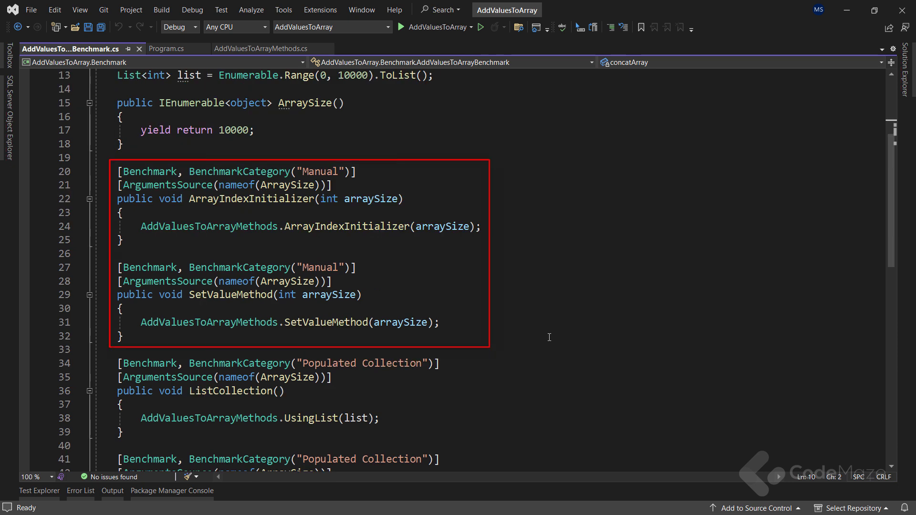
{"action": "scroll", "scroll_direction": "down", "scroll_amount": 3}
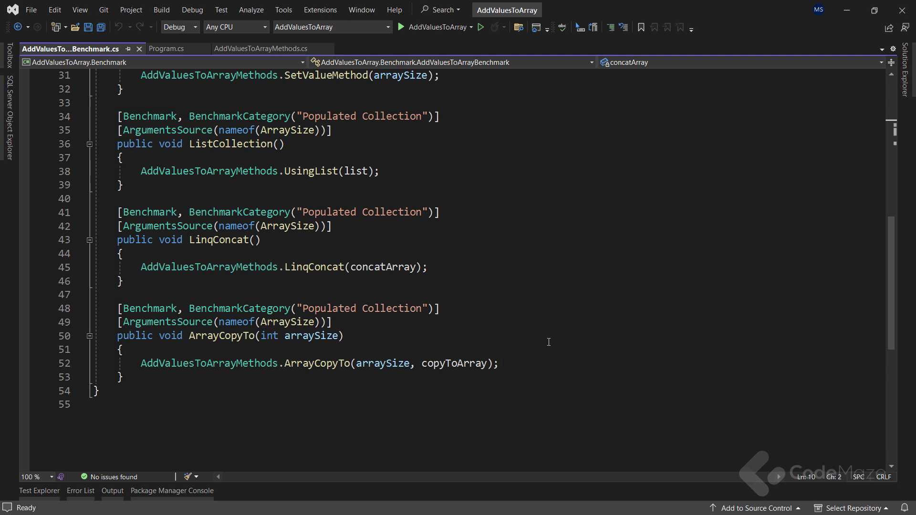
{"action": "scroll", "scroll_direction": "up", "scroll_amount": 3}
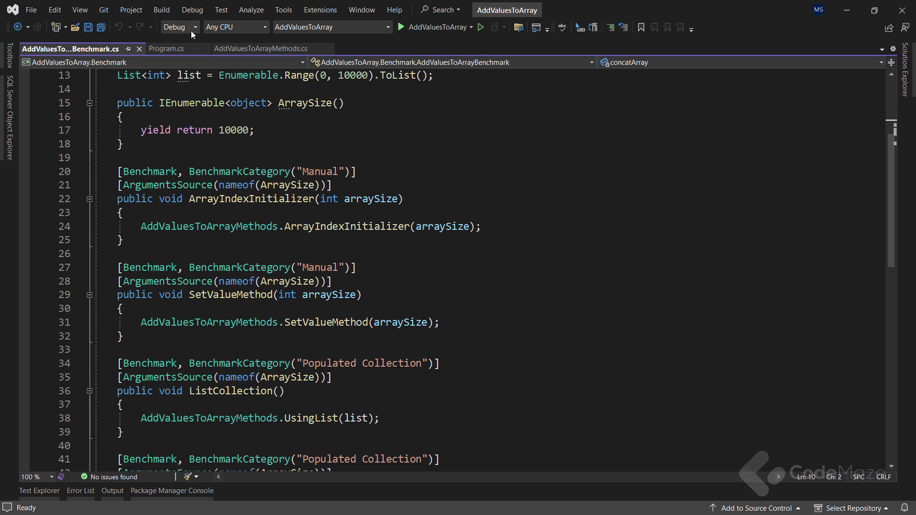
Switch the configuration to Release and make AddValuesToArray.Benchmark the startup project
{"action": "left_click", "coordinate": [176, 26]}
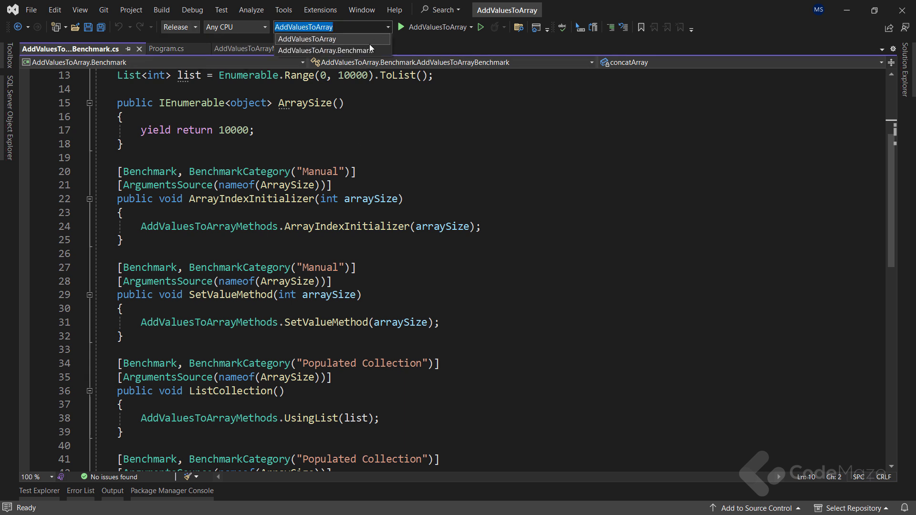
{"action": "left_click", "coordinate": [324, 51]}
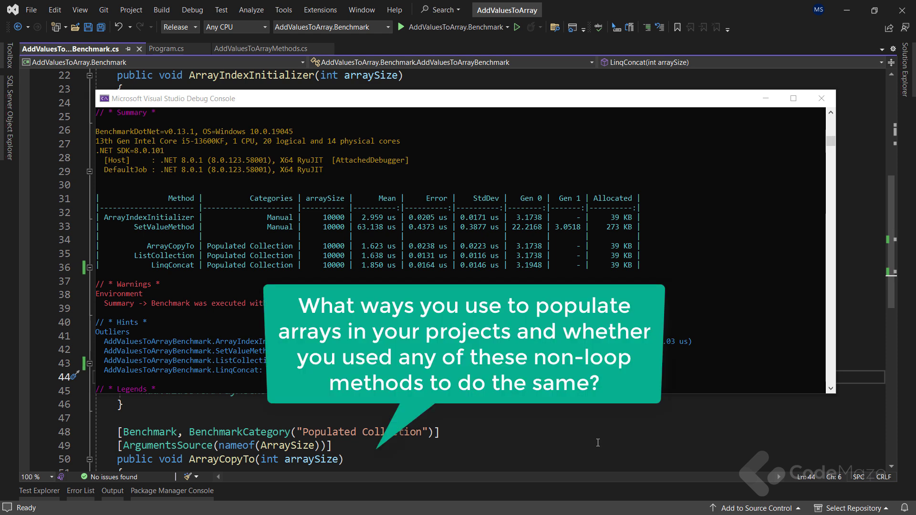
{"action": "mouse_move", "coordinate": [823, 130]}
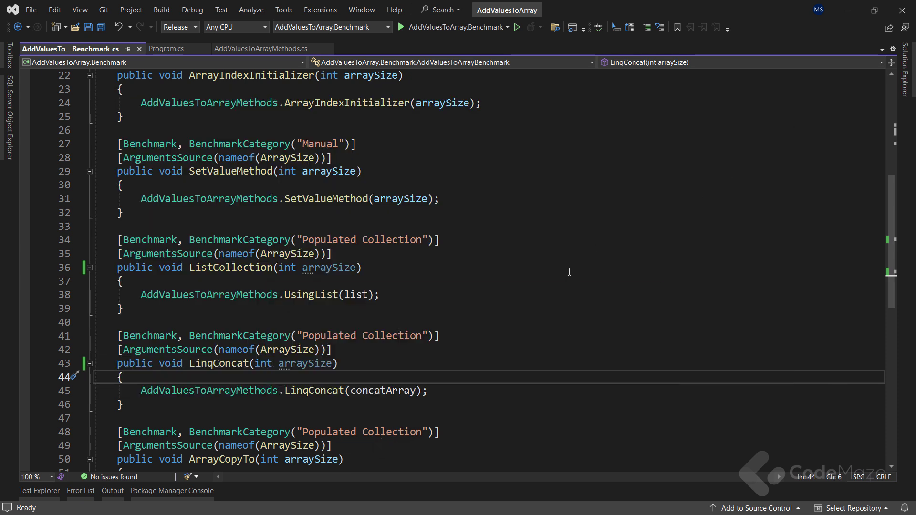
{"action": "mouse_move", "coordinate": [567, 272]}
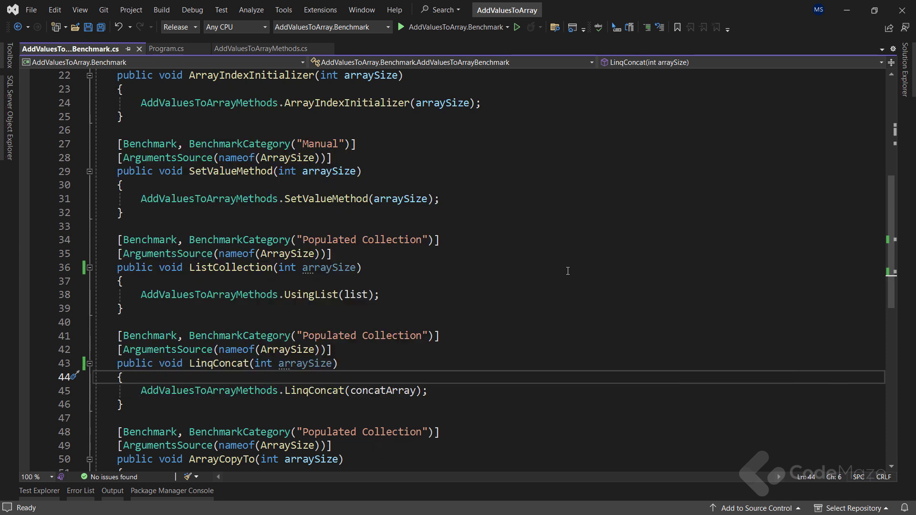